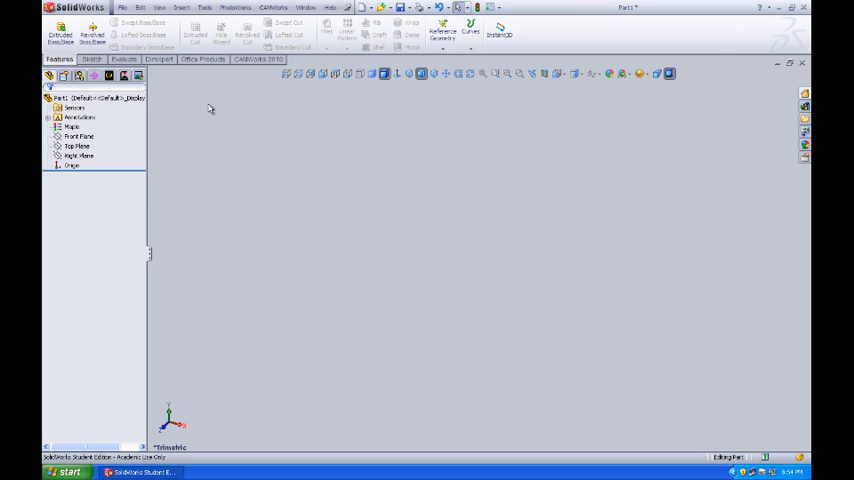
Start a center rectangle sketch on the top plane from the Sketch commands.
click(86, 64)
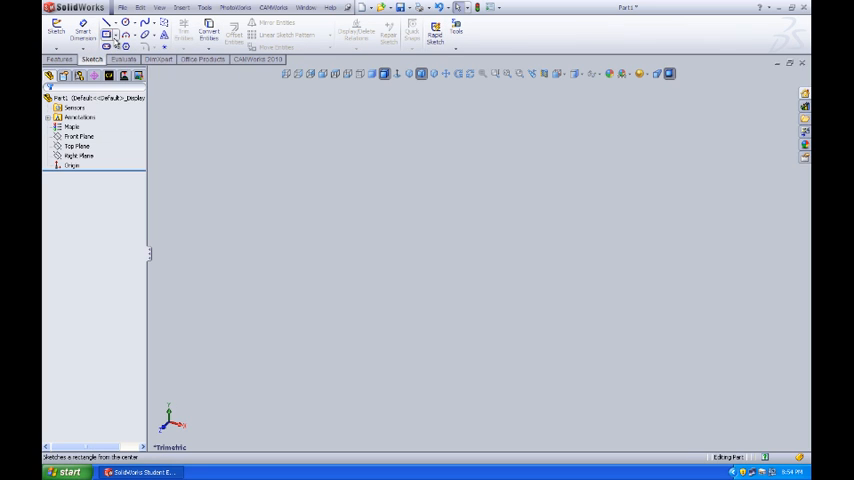
click(118, 28)
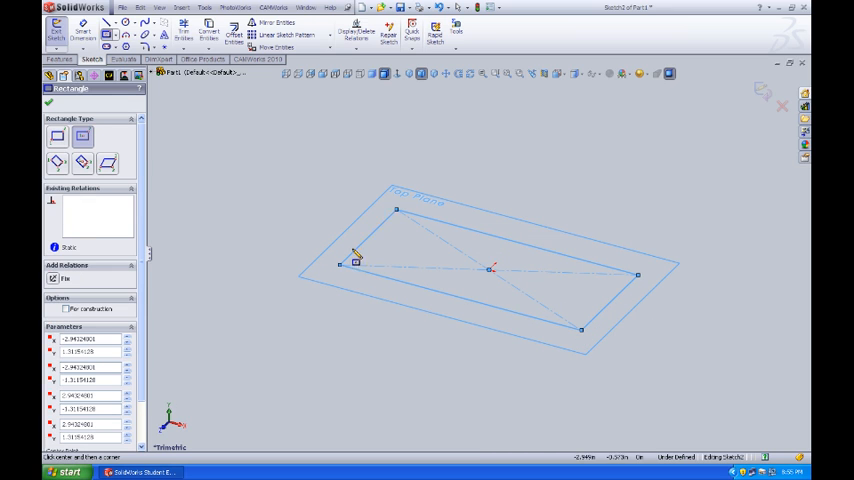
mouse_move(238, 158)
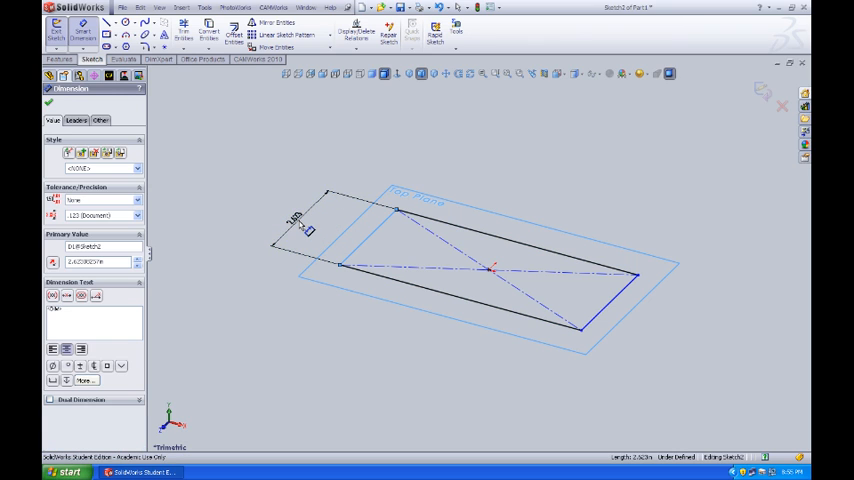
Edit the rectangle side's dimension to its new value and confirm it.
double_click(300, 224)
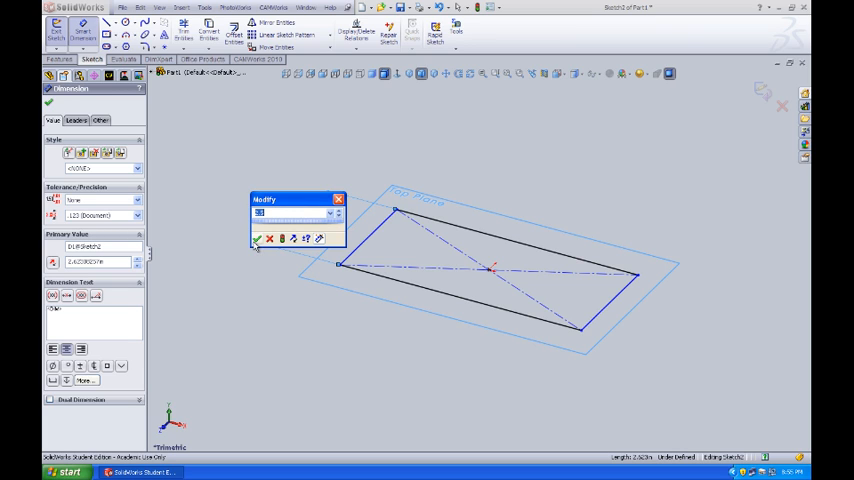
click(258, 240)
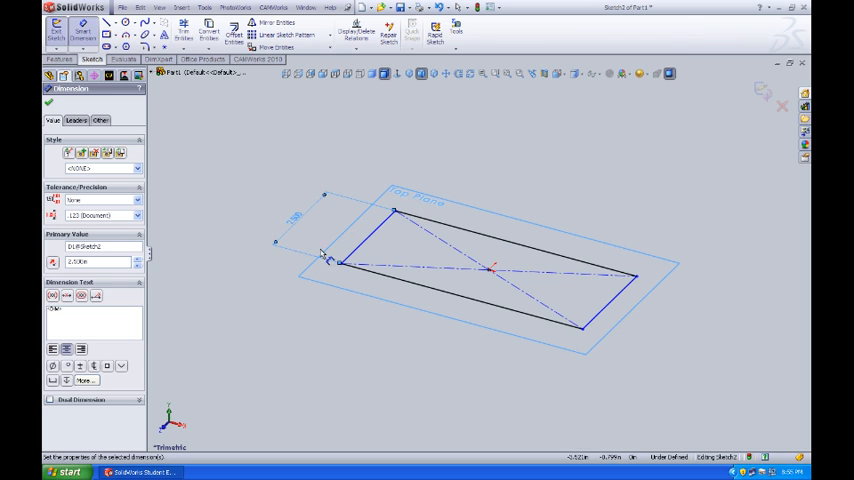
mouse_move(348, 236)
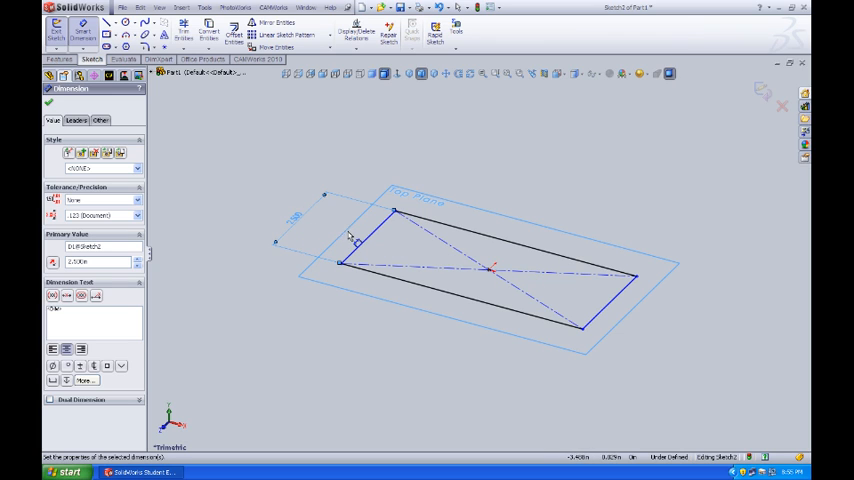
mouse_move(322, 234)
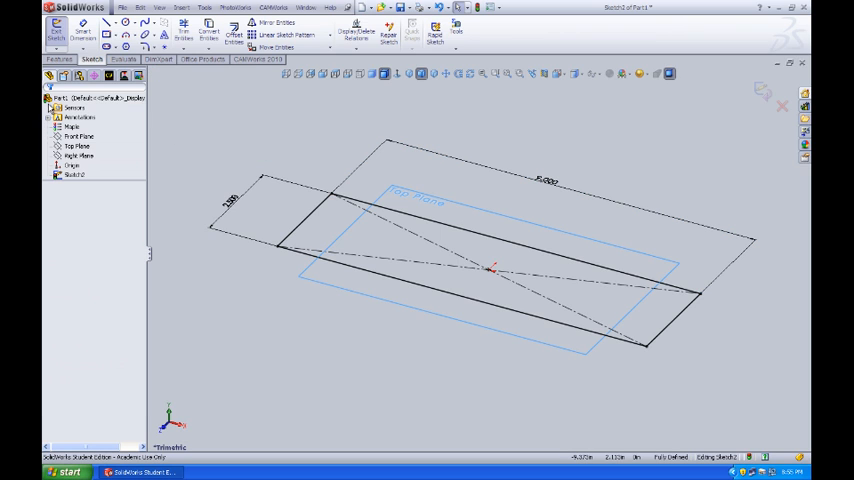
Extrude the rectangle with Extruded Boss/Base to a 0.25 in thick board.
click(62, 68)
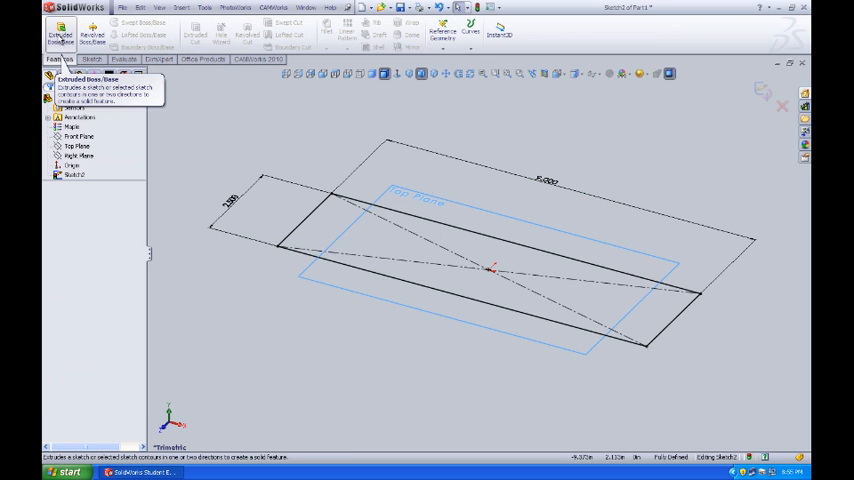
click(50, 40)
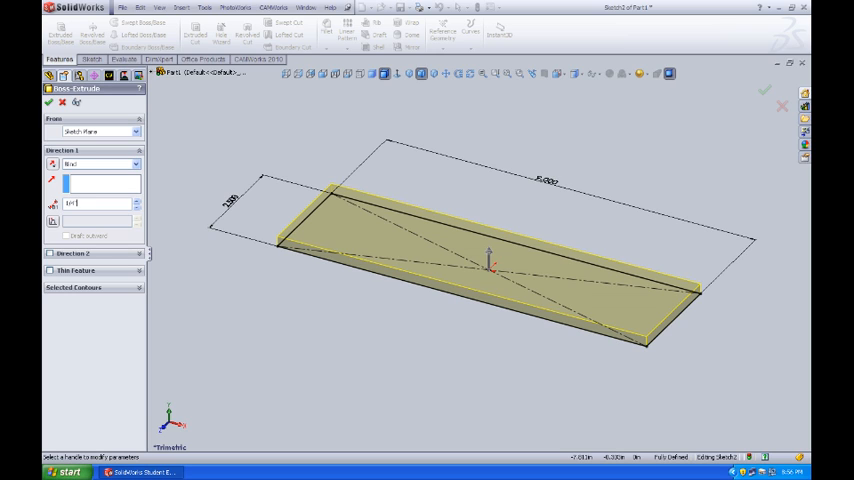
text(6.250in)
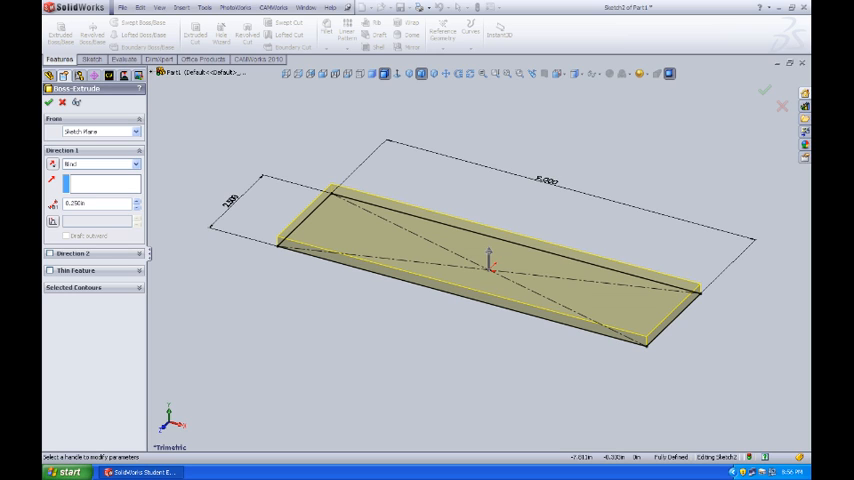